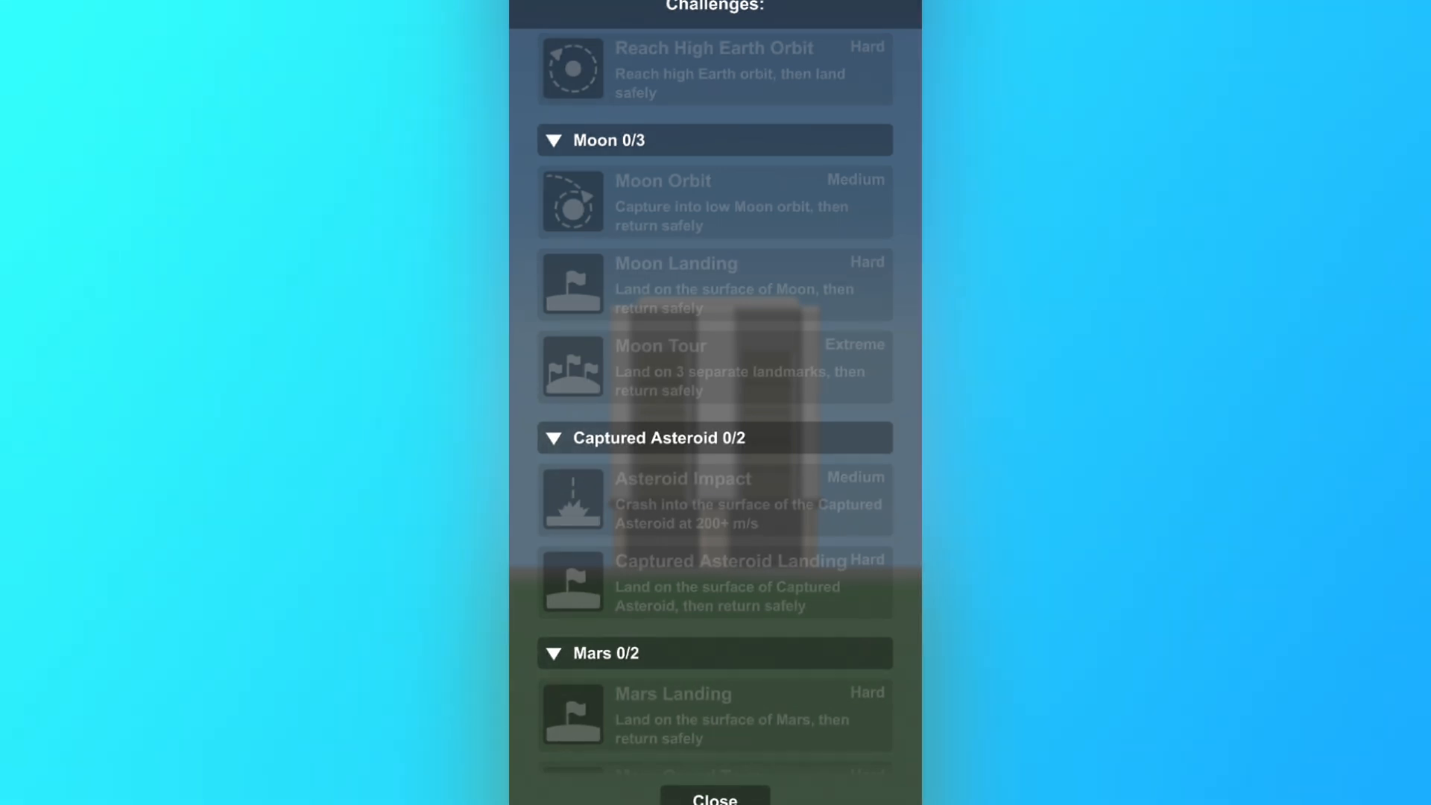
# - Review the Captured Asteroid entries in the Challenges (0/23) list, then dismiss it
pyautogui.click(715, 798)
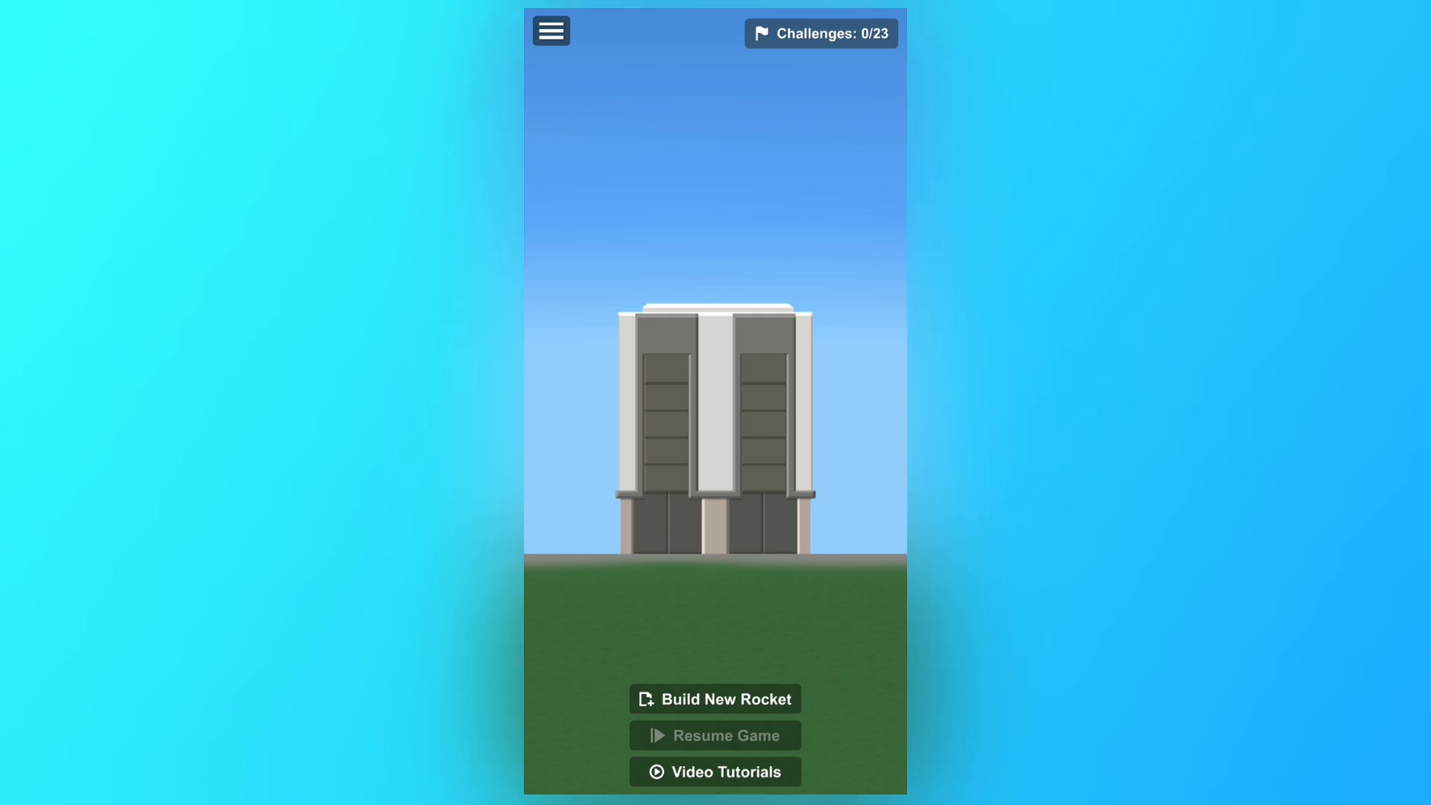
pyautogui.click(818, 33)
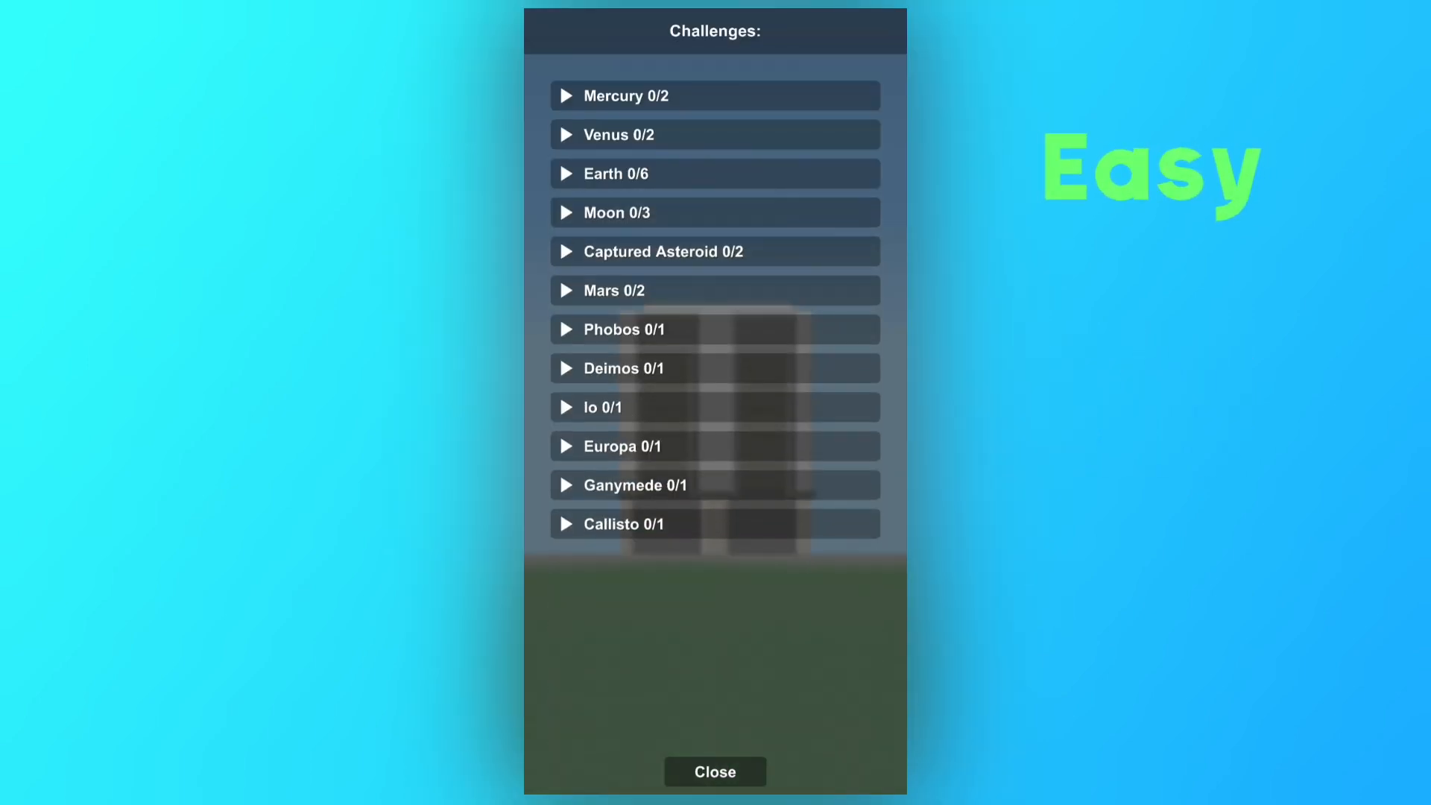
pyautogui.click(714, 251)
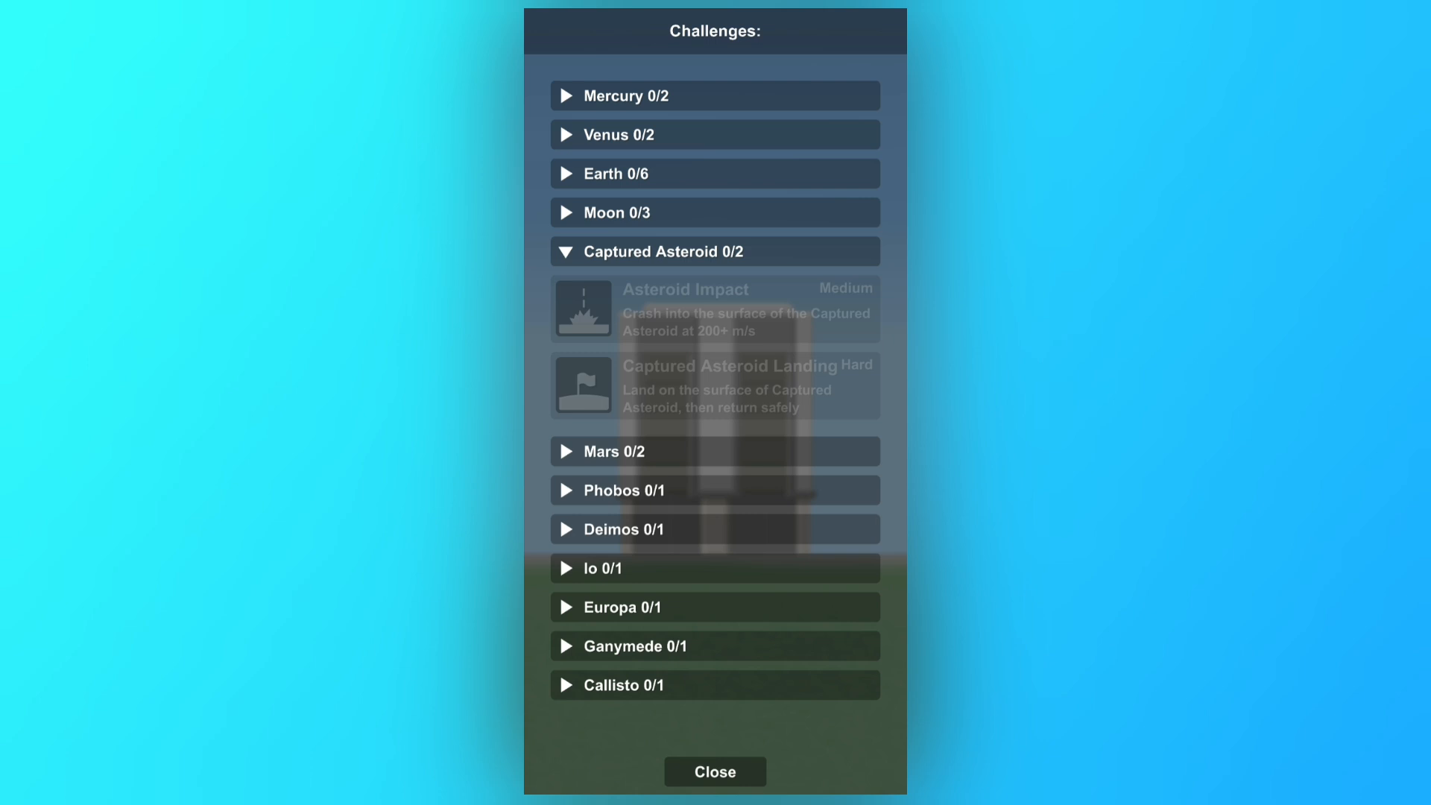
pyautogui.click(715, 214)
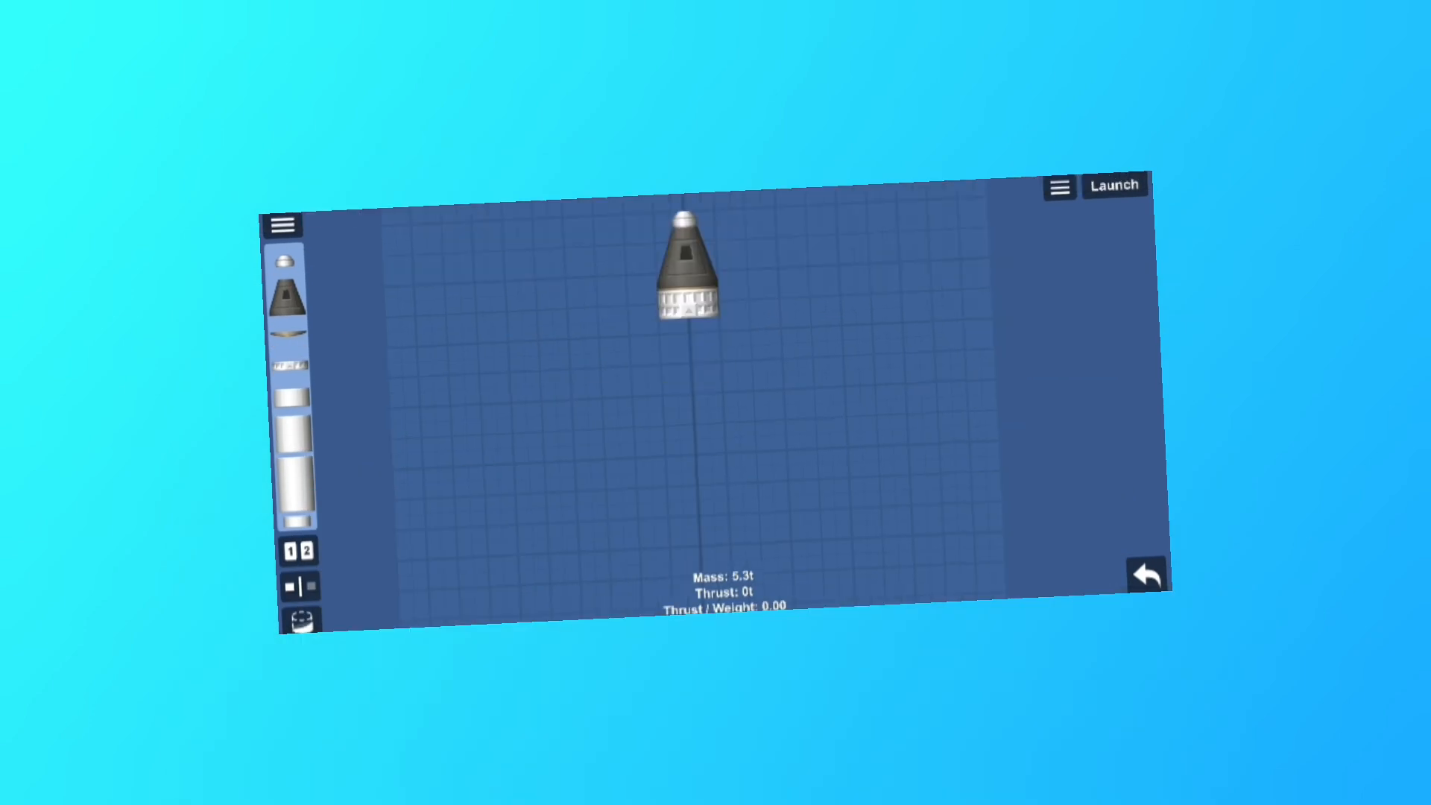
# - Exit the rocket builder back to the version 1.5.9.10 title menu
pyautogui.click(1114, 184)
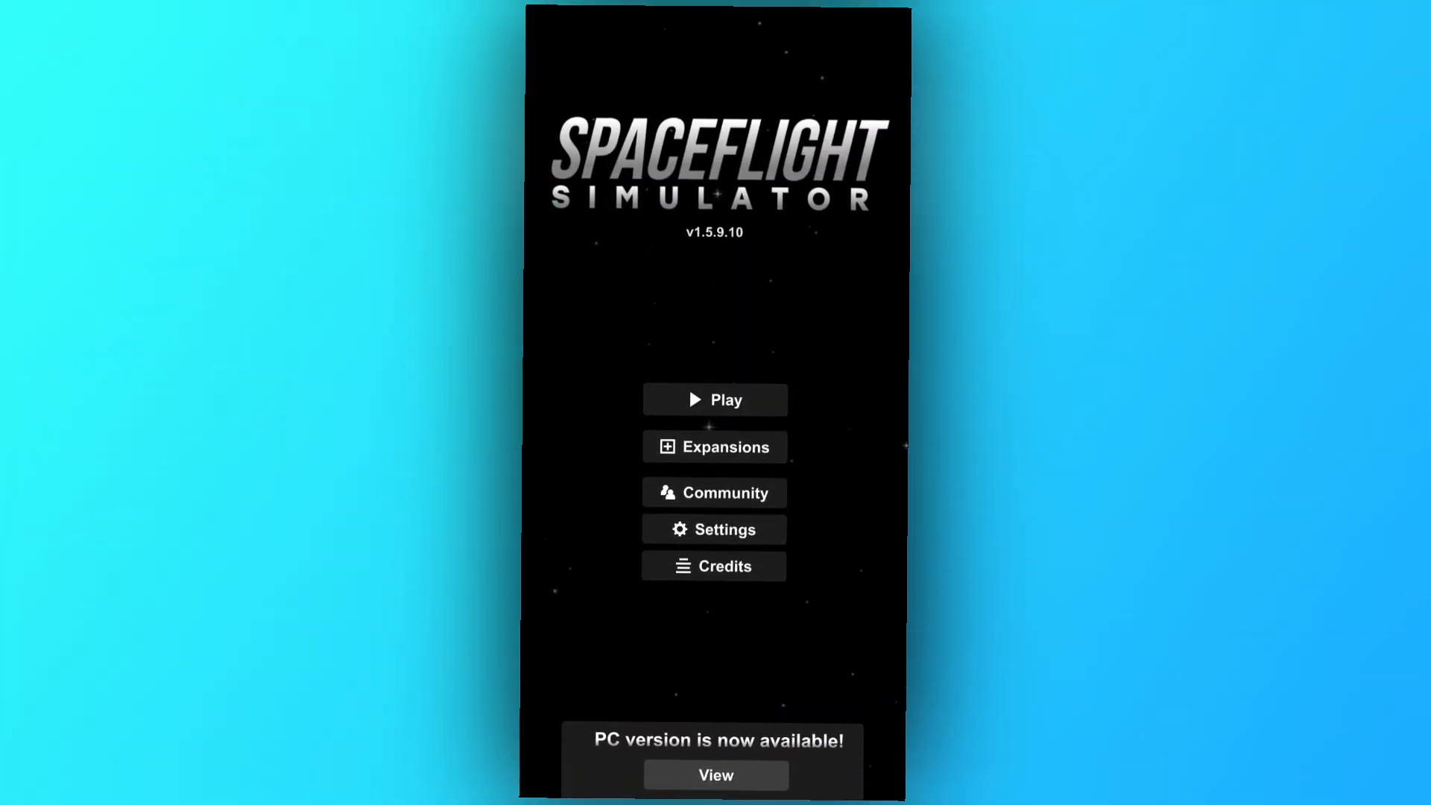
# - Create world 'Never Gonna Give You Up' with Challenge mode, Hard difficulty, quicksaves left off
pyautogui.click(715, 400)
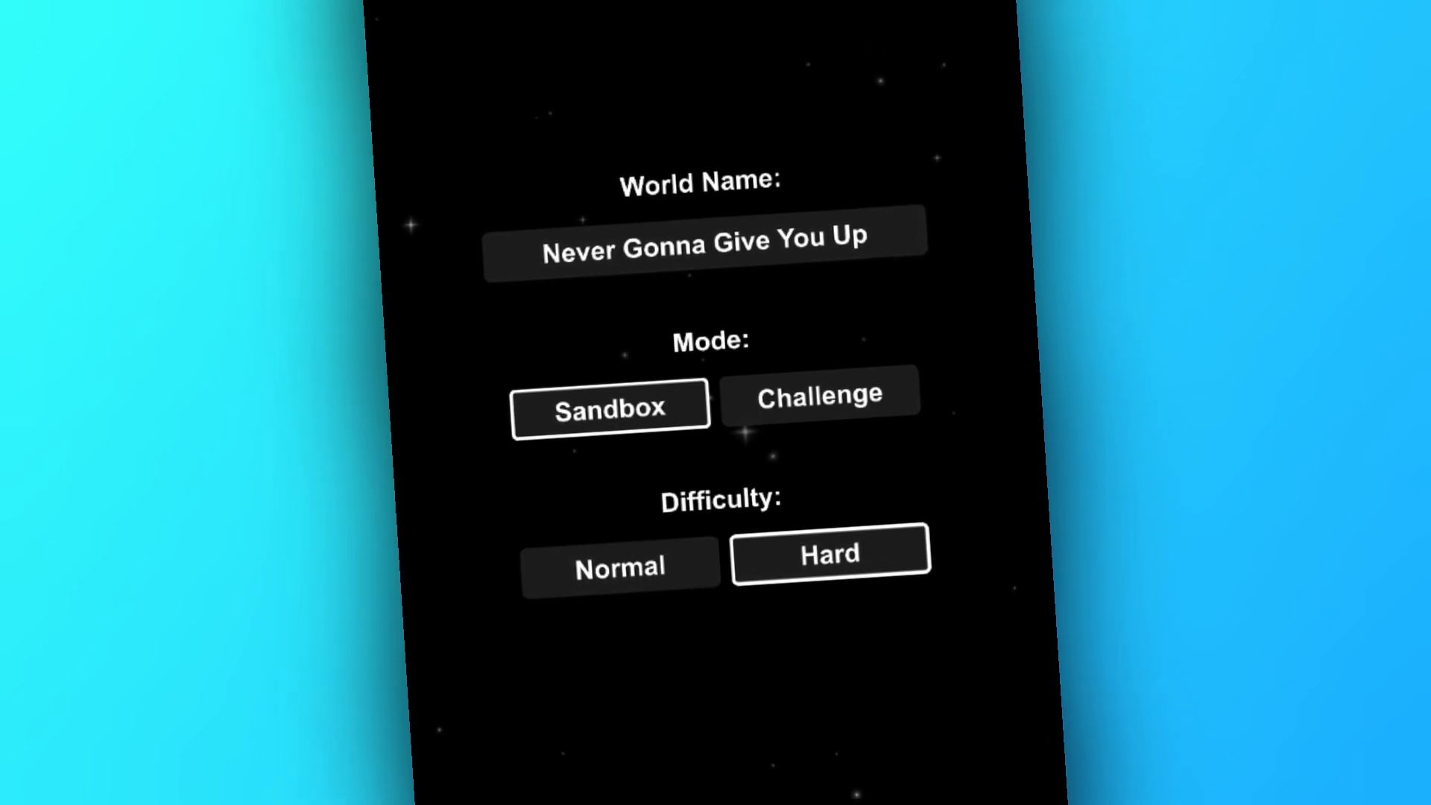
pyautogui.click(820, 393)
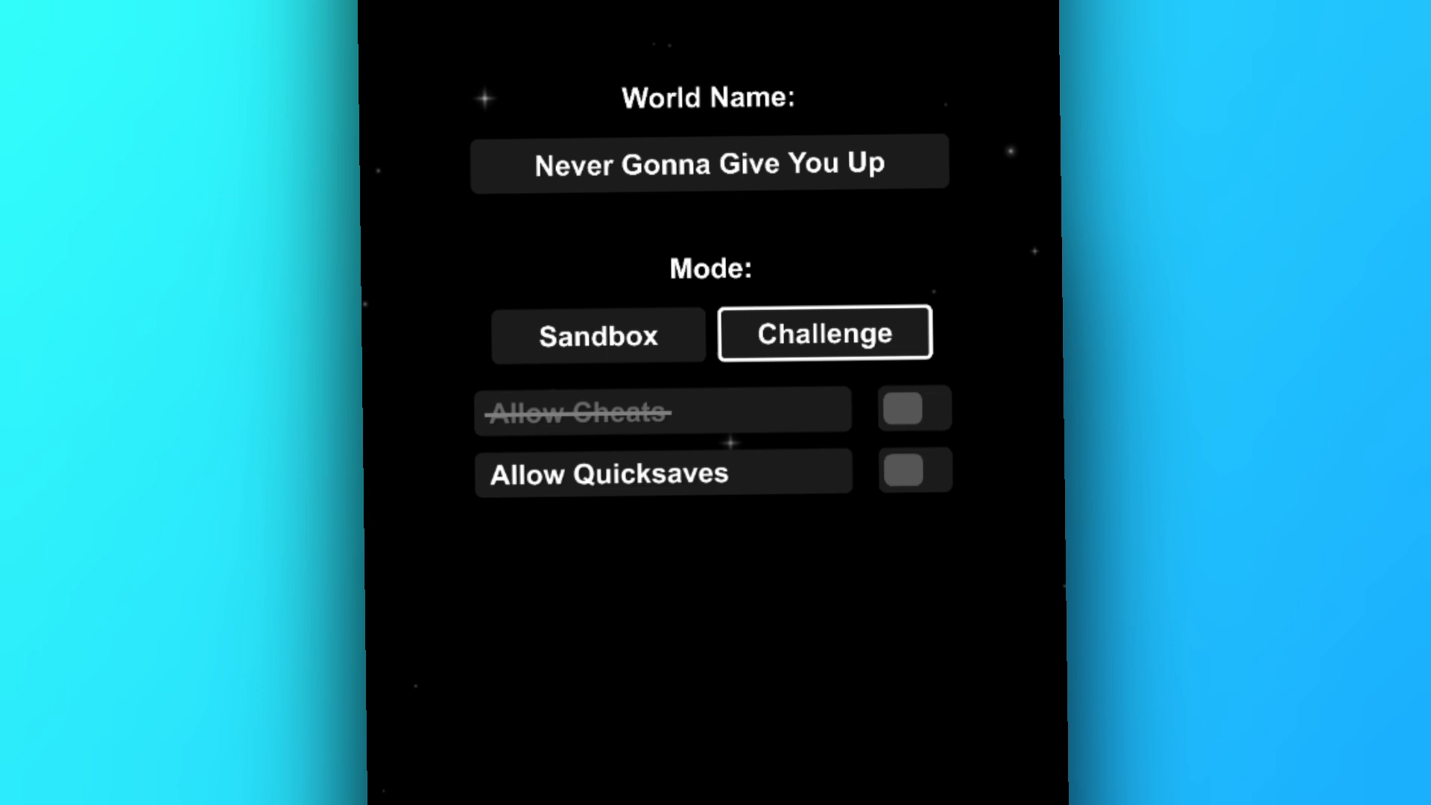
pyautogui.click(821, 336)
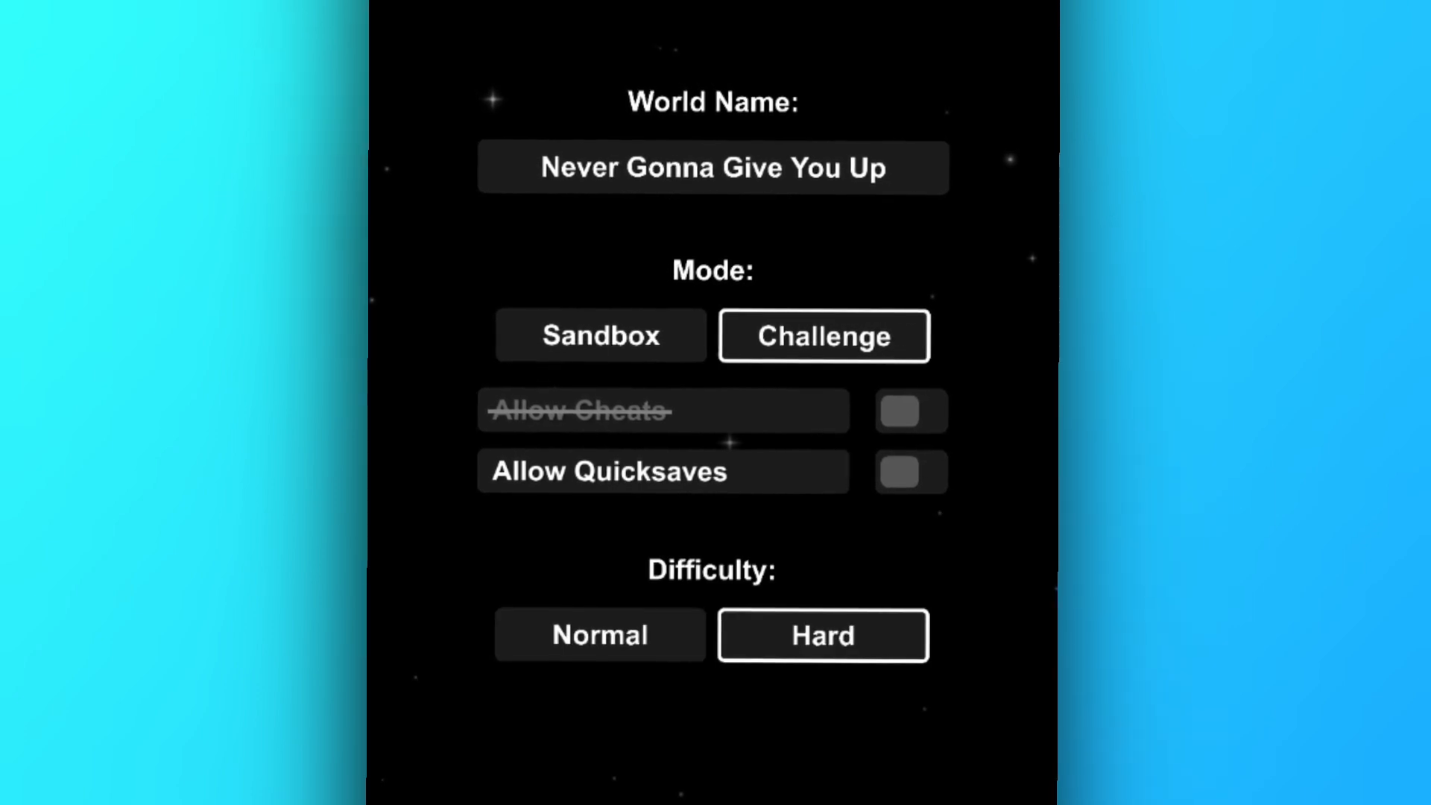